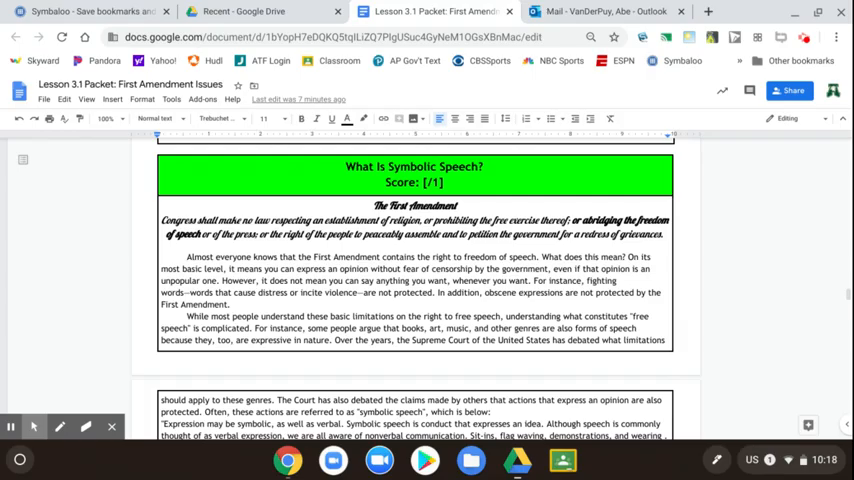
Scroll past the reading passage until the actions table with YES, NO and Rationale columns is visible.
scroll("down", 3)
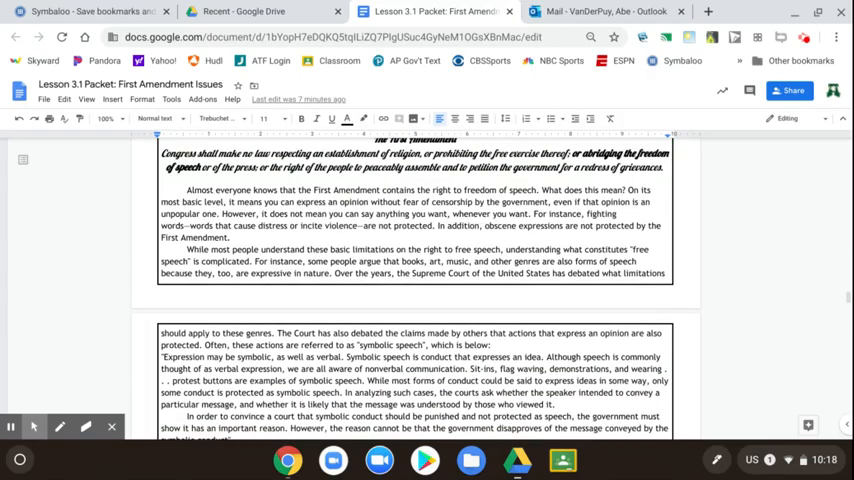
scroll("down", 3)
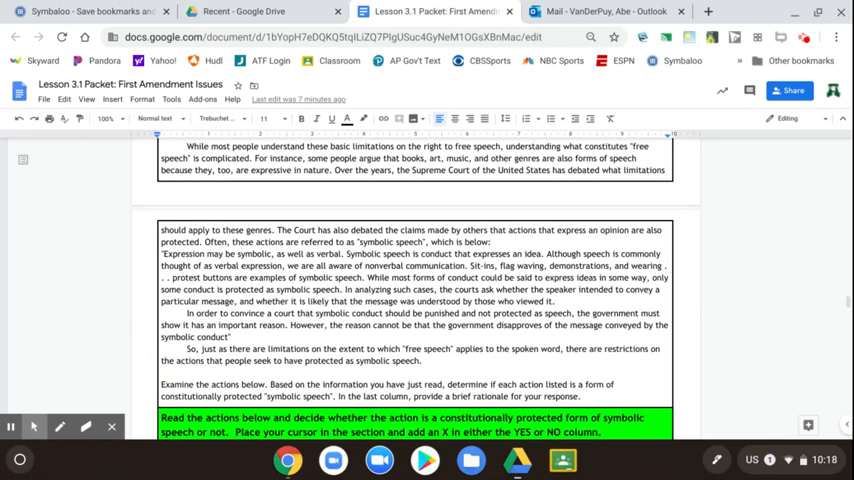
scroll("down", 3)
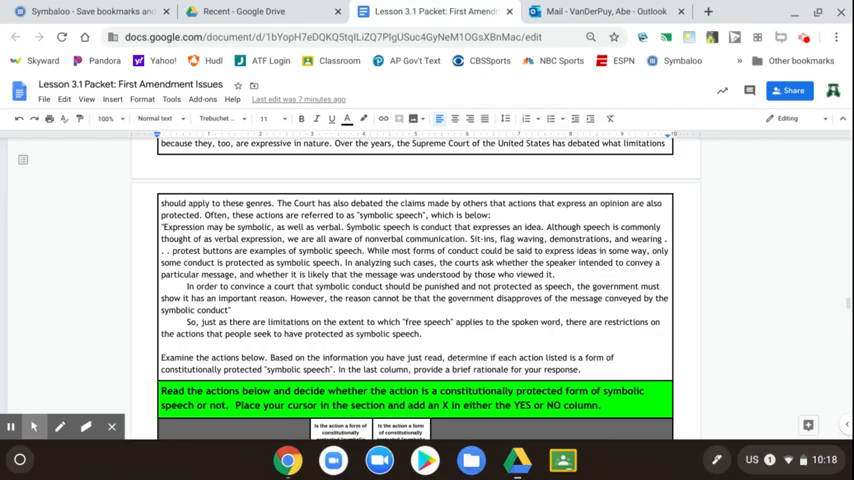
scroll("down", 3)
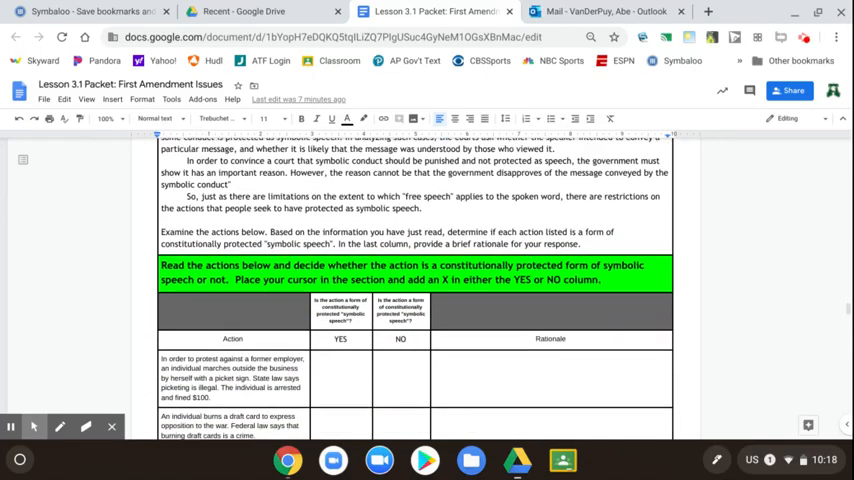
scroll("down", 3)
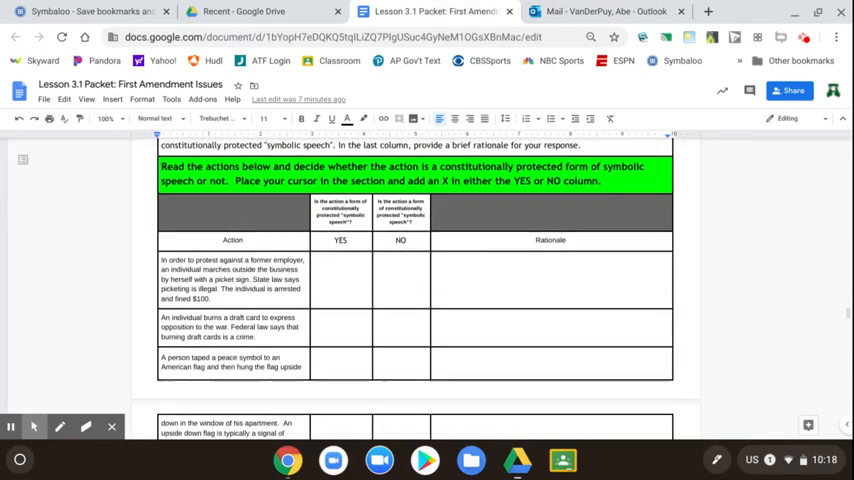
scroll("up", 3)
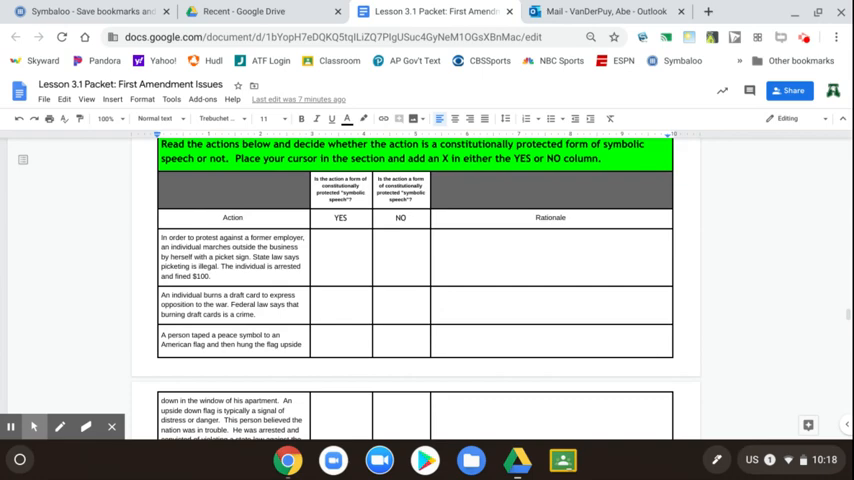
scroll("up", 3)
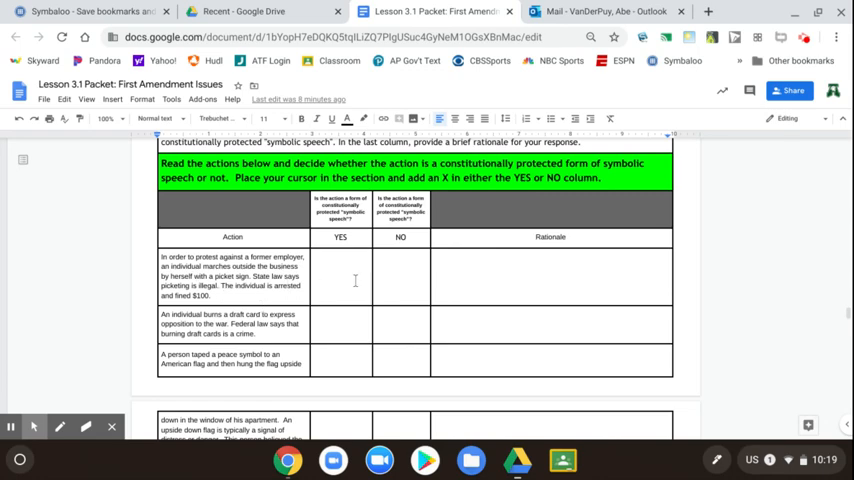
mouse_move(507, 277)
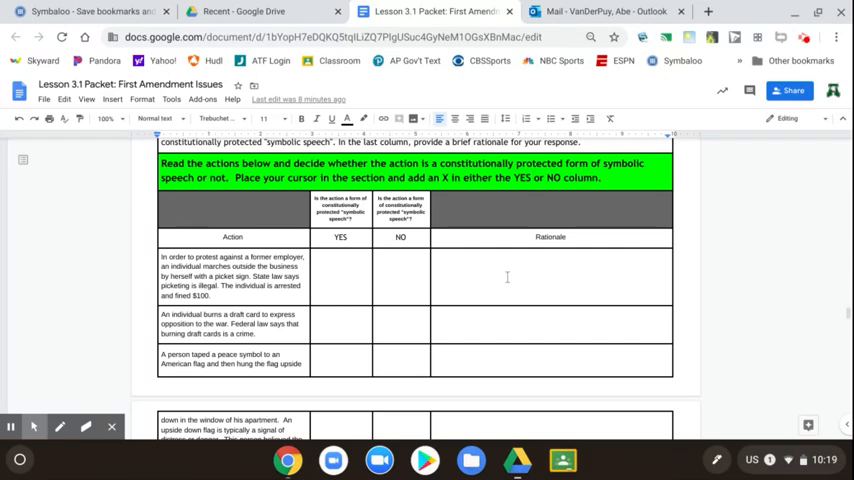
scroll("down", 3)
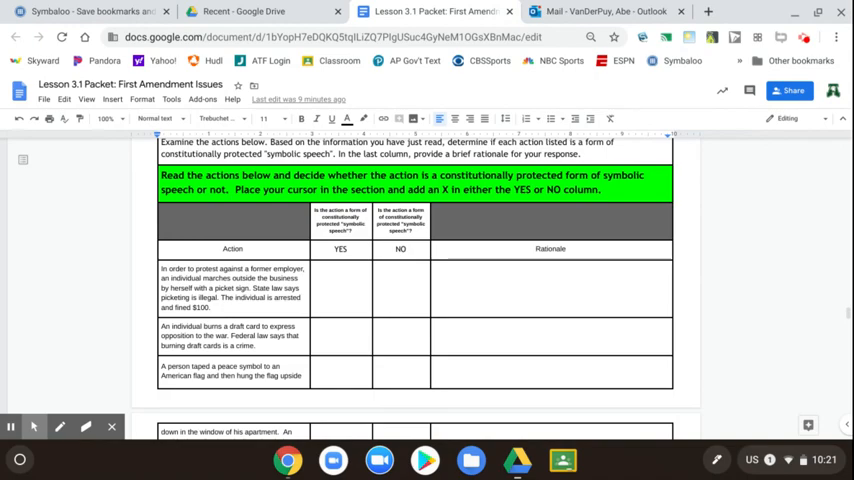
Enter an X under YES for the picket-sign protest row and move to its Rationale cell.
left_click(332, 288)
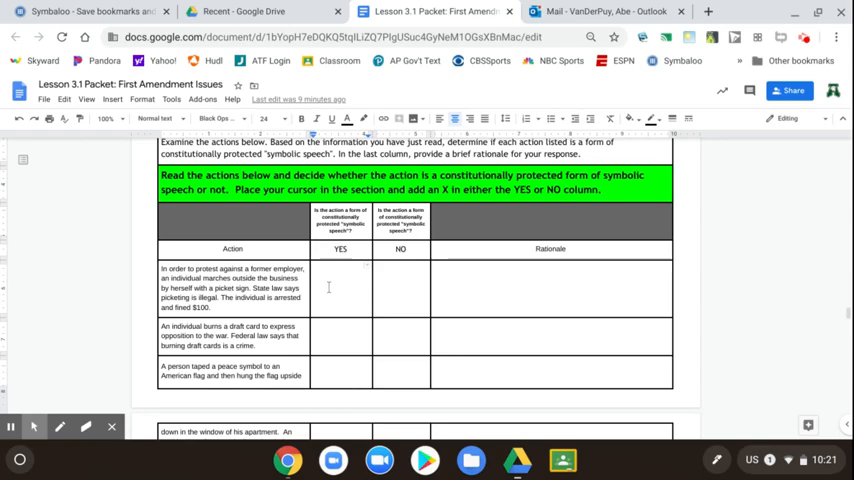
type("X")
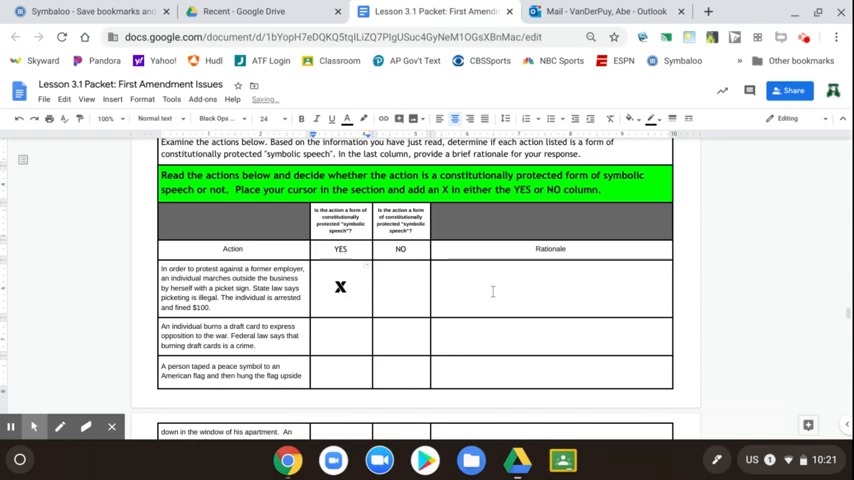
left_click(436, 288)
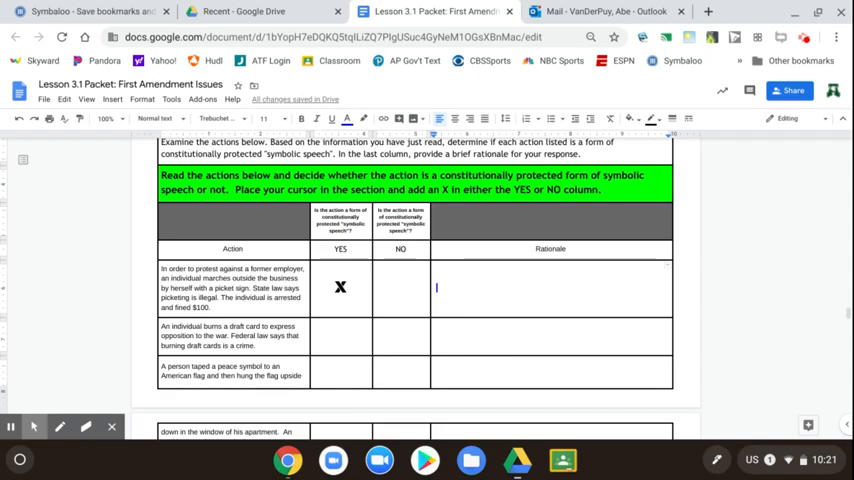
mouse_move(355, 346)
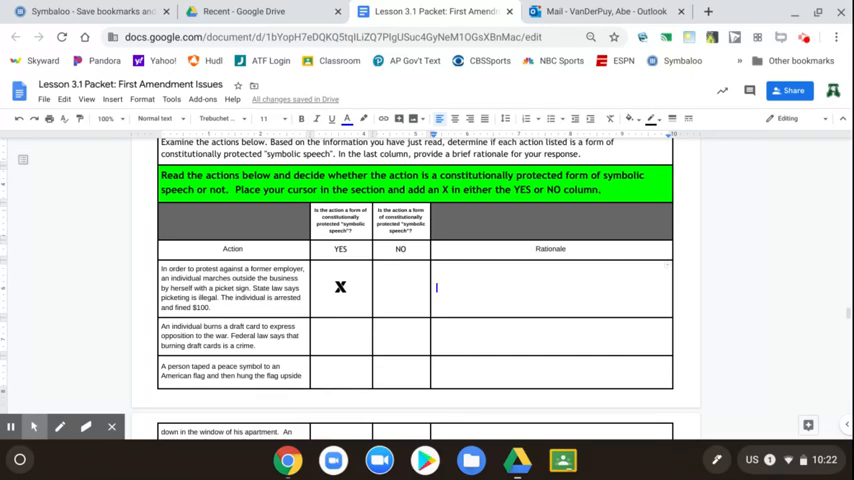
Enter an X under NO for the draft card burning row.
left_click(400, 335)
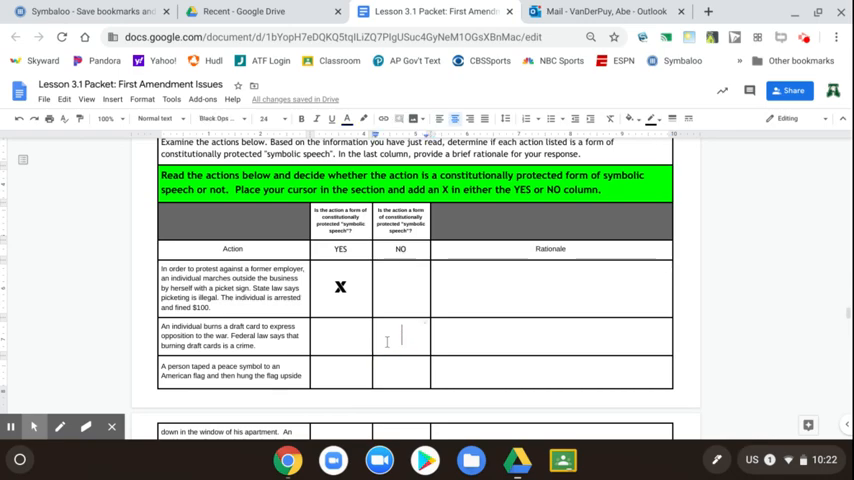
type("X")
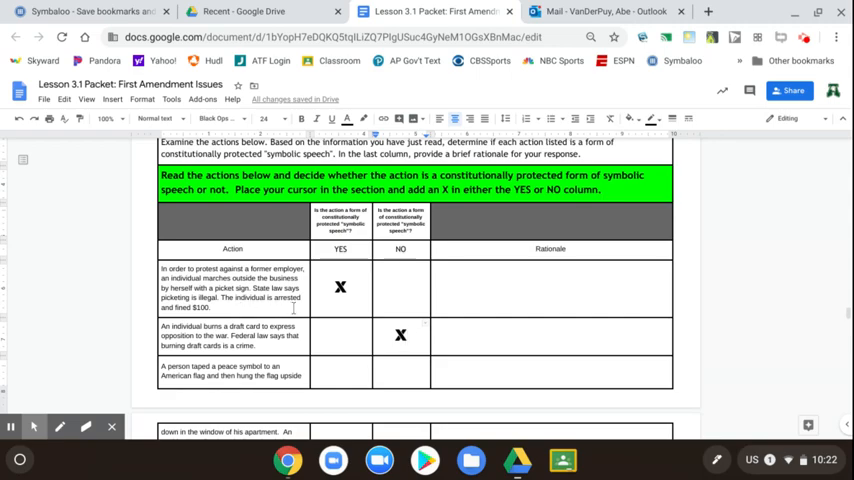
Scroll down to the upside-down flag with peace symbol row to mark its YES cell.
scroll("down", 3)
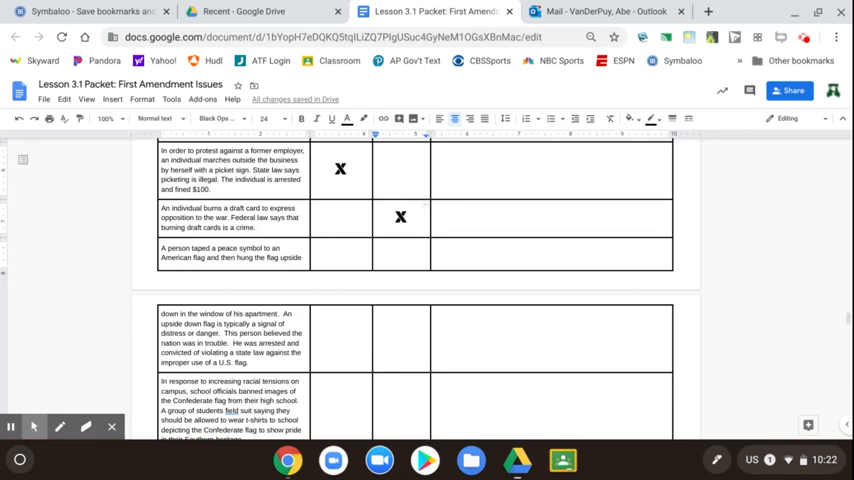
mouse_move(326, 277)
type("X")
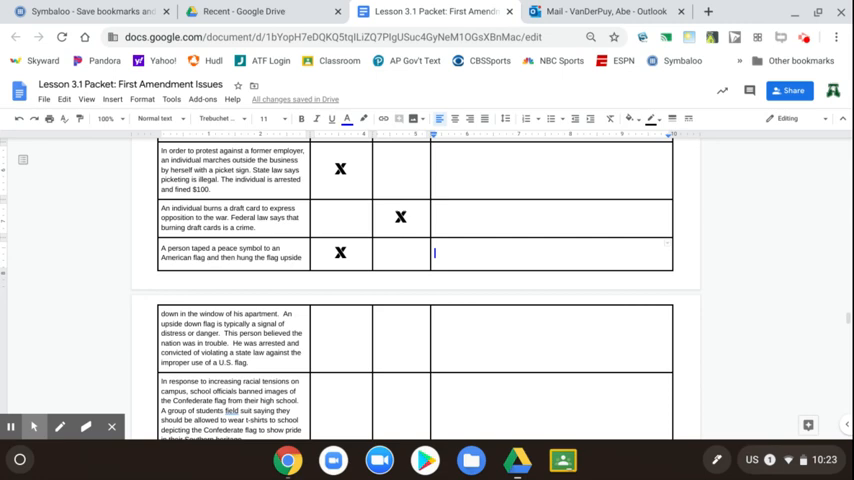
scroll("down", 3)
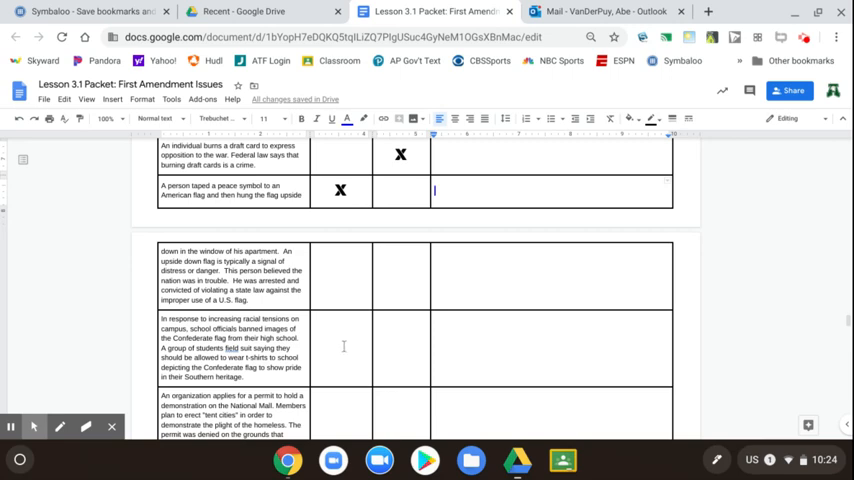
mouse_move(343, 347)
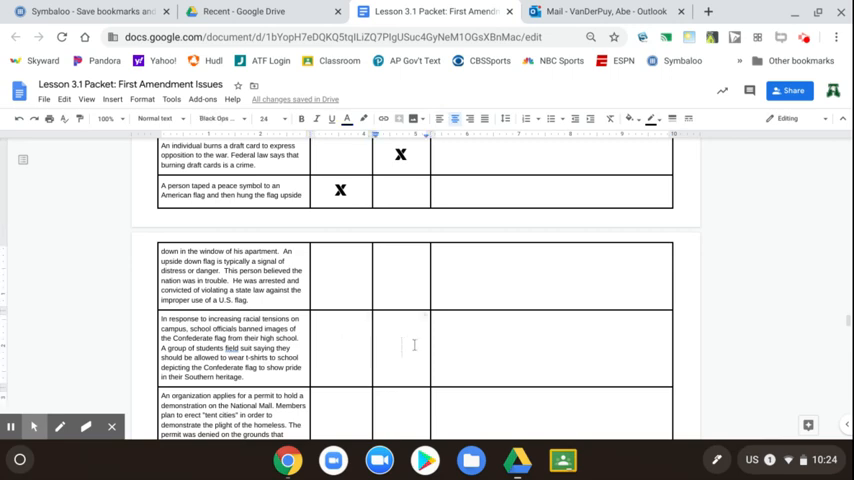
Enter an X under NO for the Confederate flag t-shirt row.
type("x")
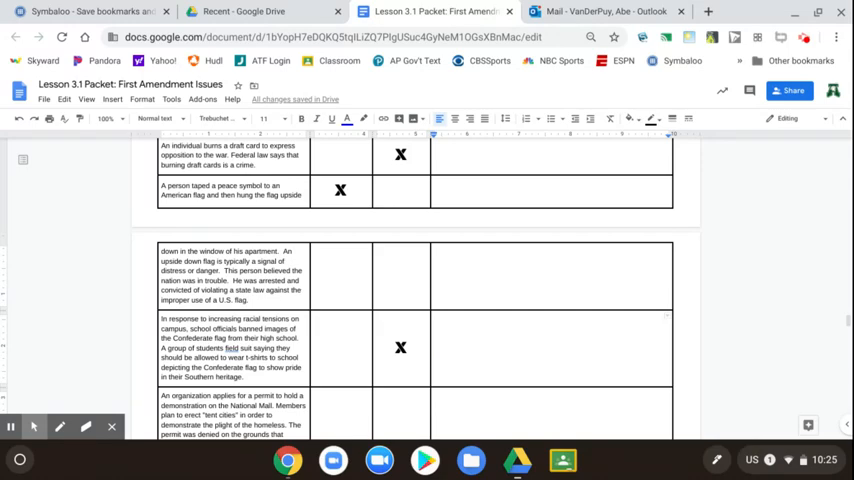
Enter an X under NO for the National Mall tent-city permit row.
scroll("down", 3)
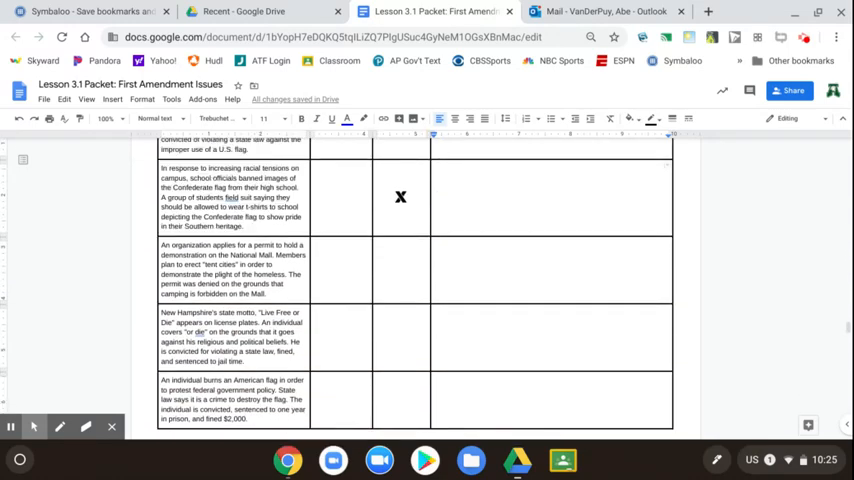
scroll("down", 3)
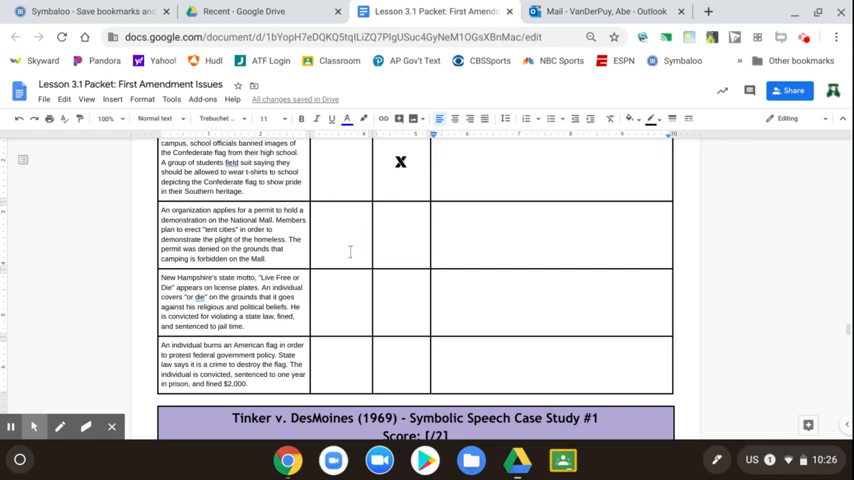
left_click(395, 237)
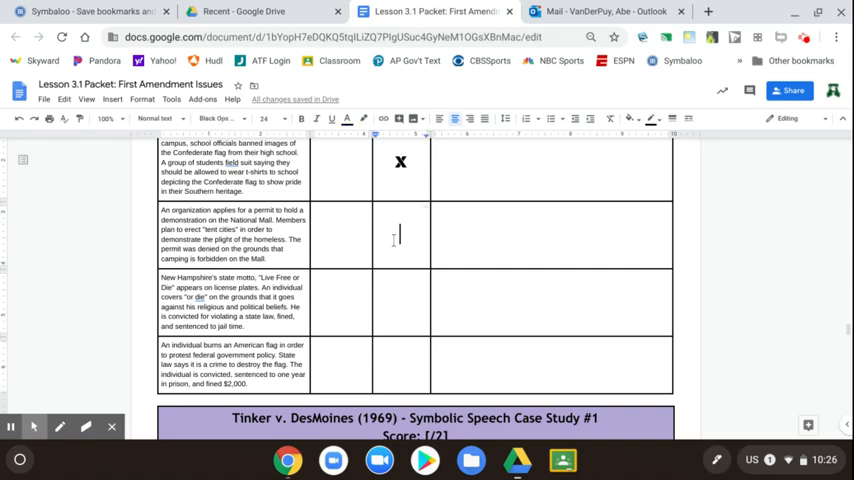
type("x")
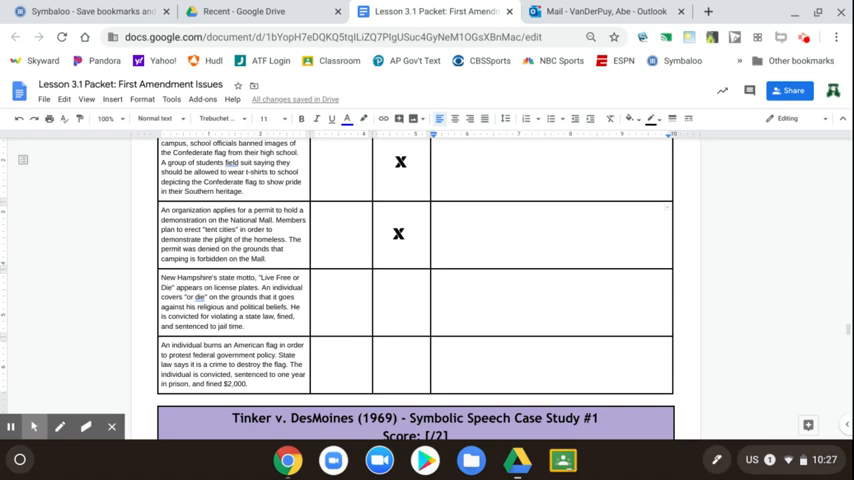
Select the YES cell of the New Hampshire license plate motto row to begin its answer.
left_click(345, 302)
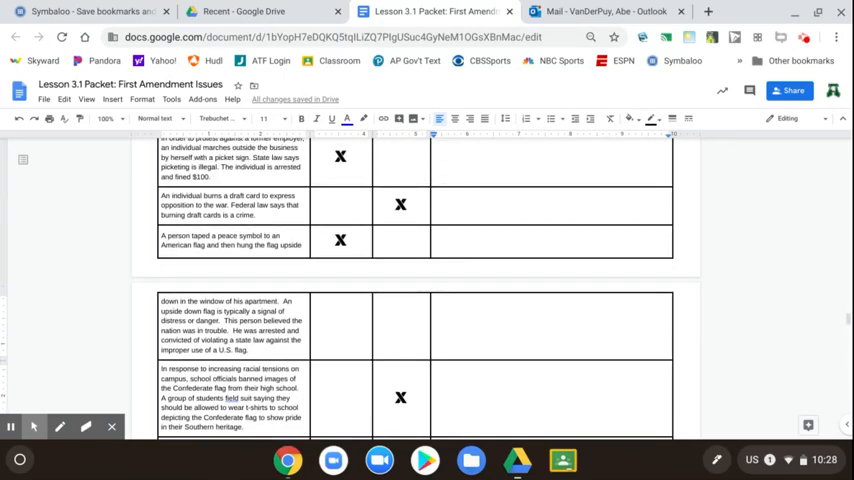
scroll("up", 3)
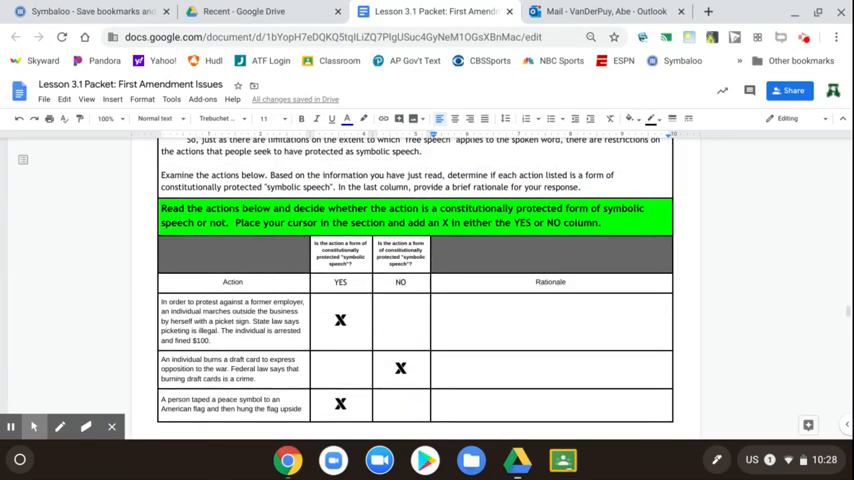
scroll("down", 3)
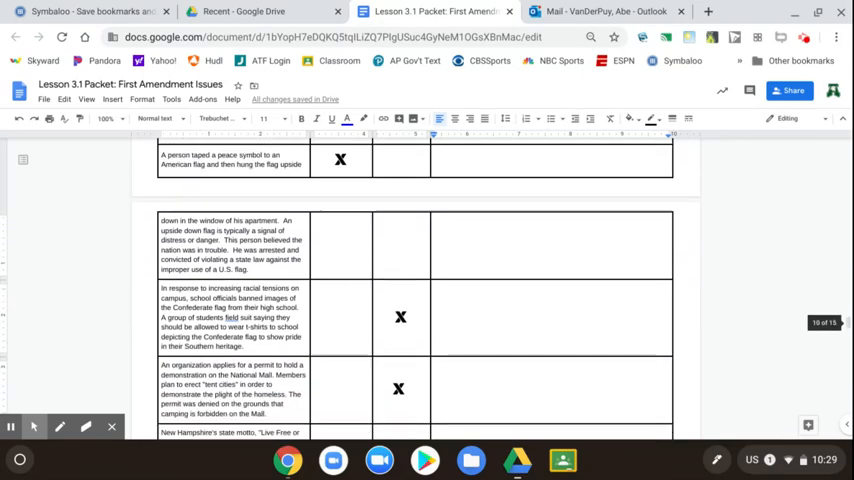
scroll("down", 3)
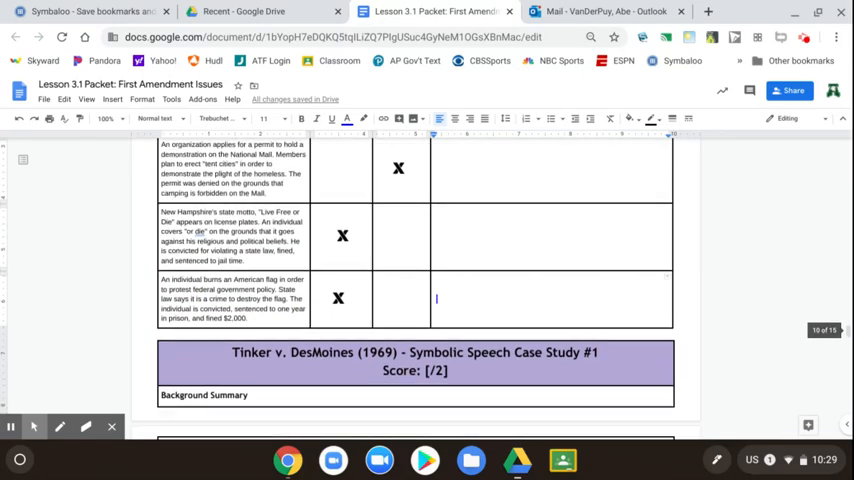
scroll("down", 3)
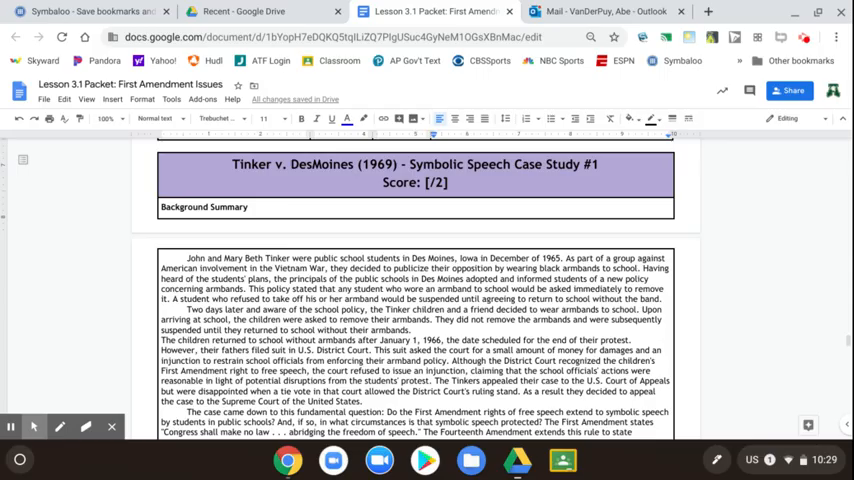
scroll("down", 3)
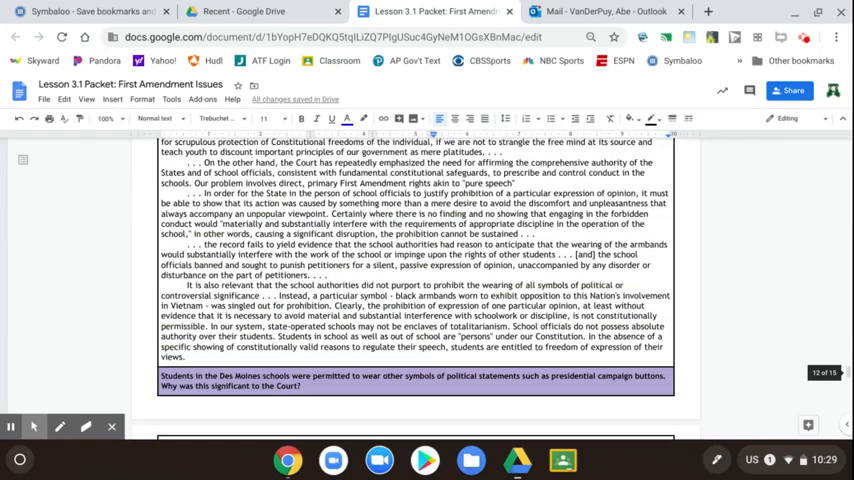
scroll("down", 3)
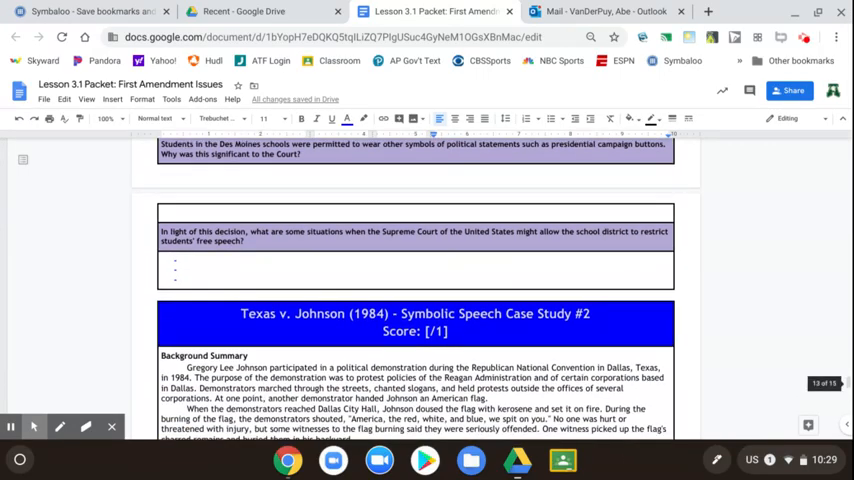
scroll("down", 3)
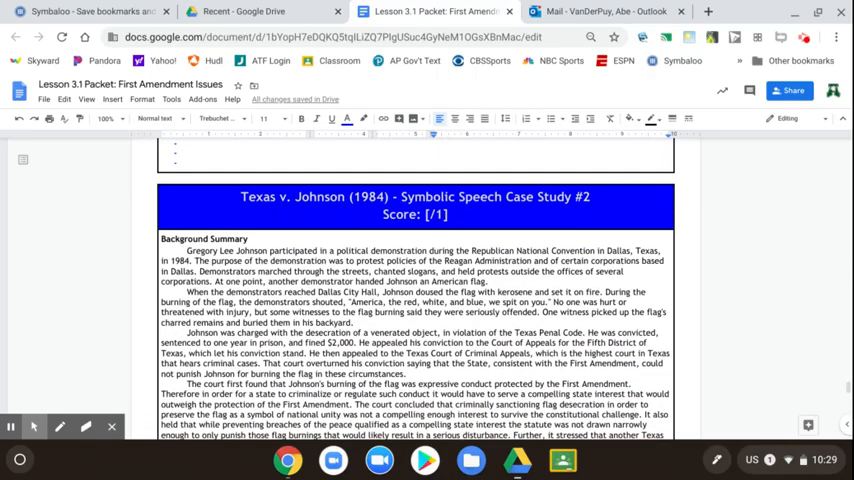
scroll("down", 3)
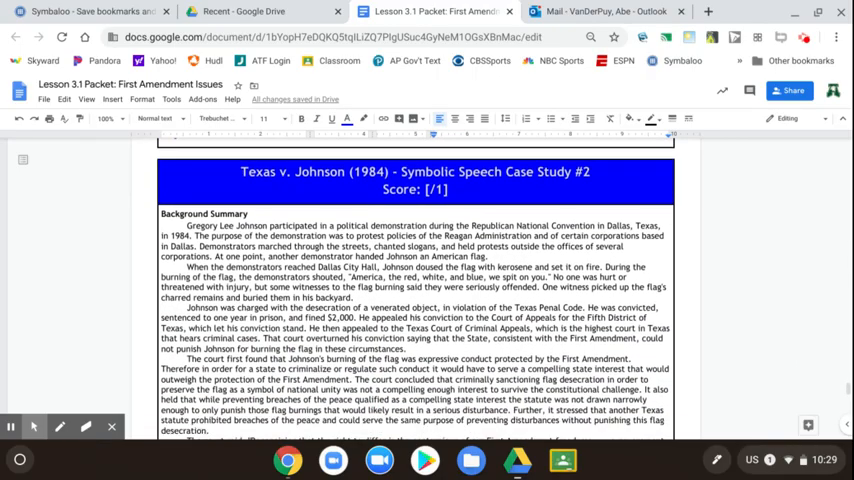
scroll("down", 3)
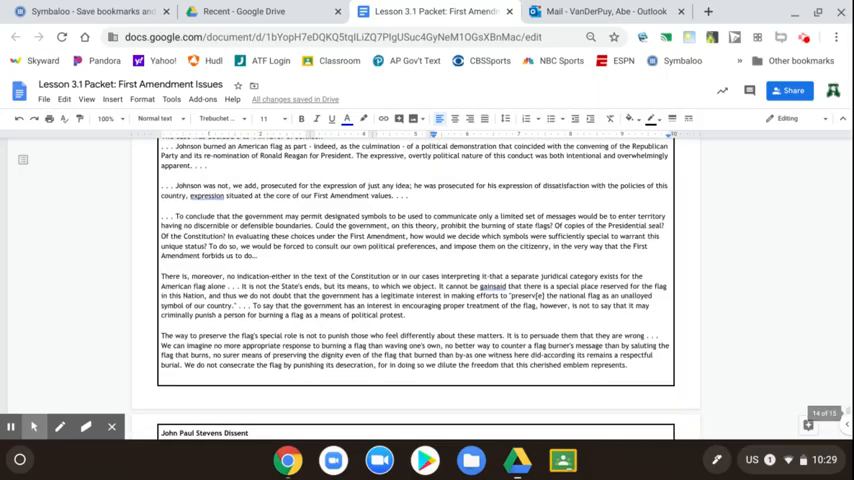
scroll("down", 3)
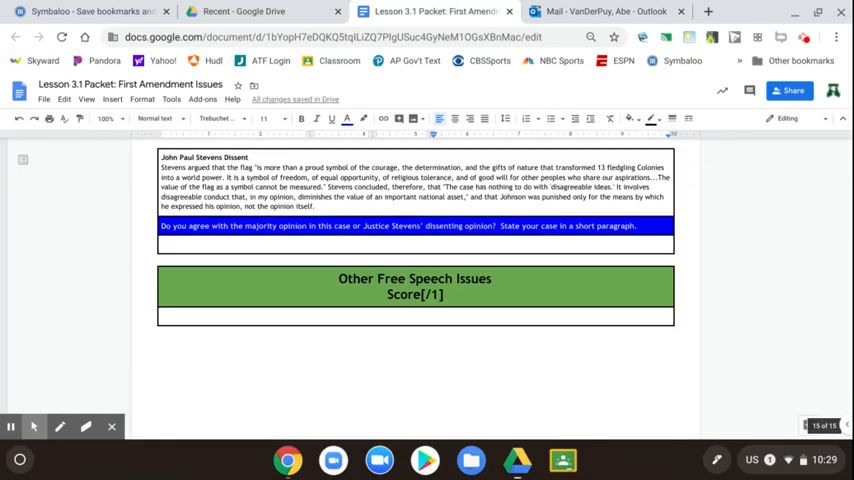